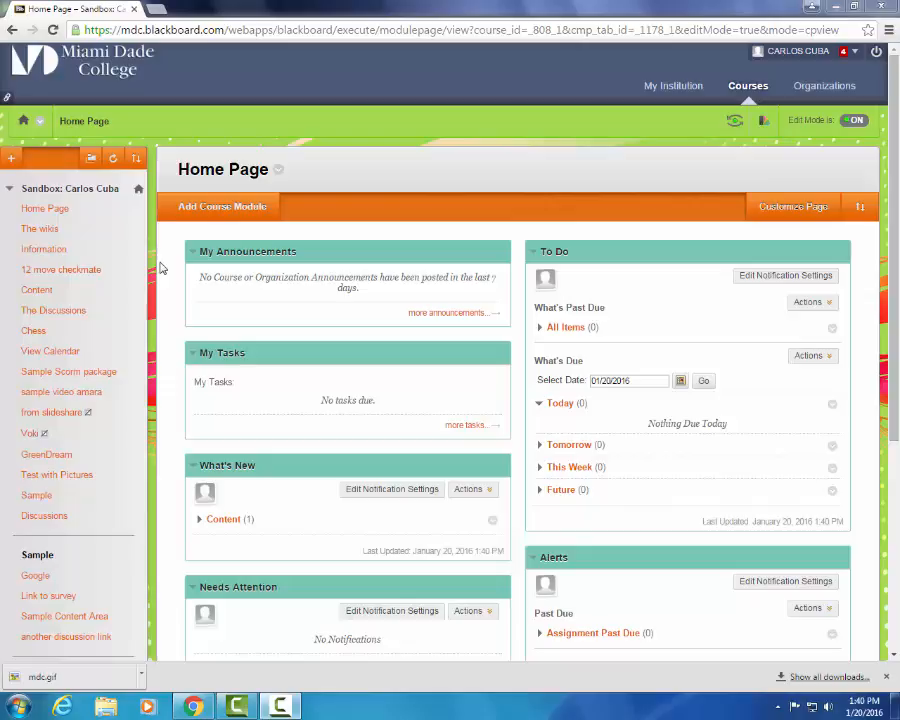
{"action": "mouse_move", "coordinate": [174, 240]}
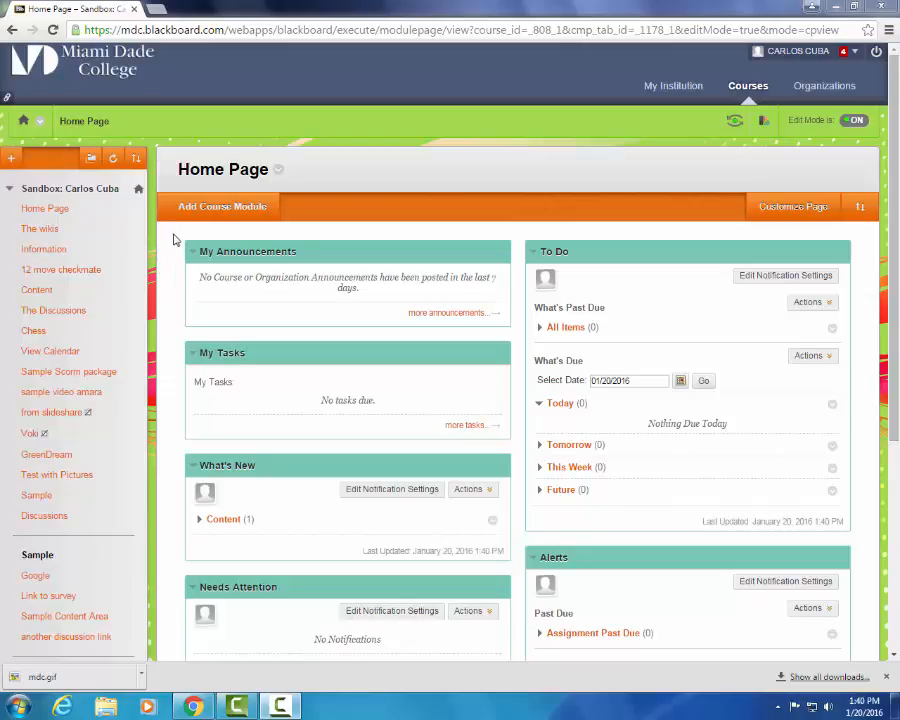
{"action": "mouse_move", "coordinate": [160, 233]}
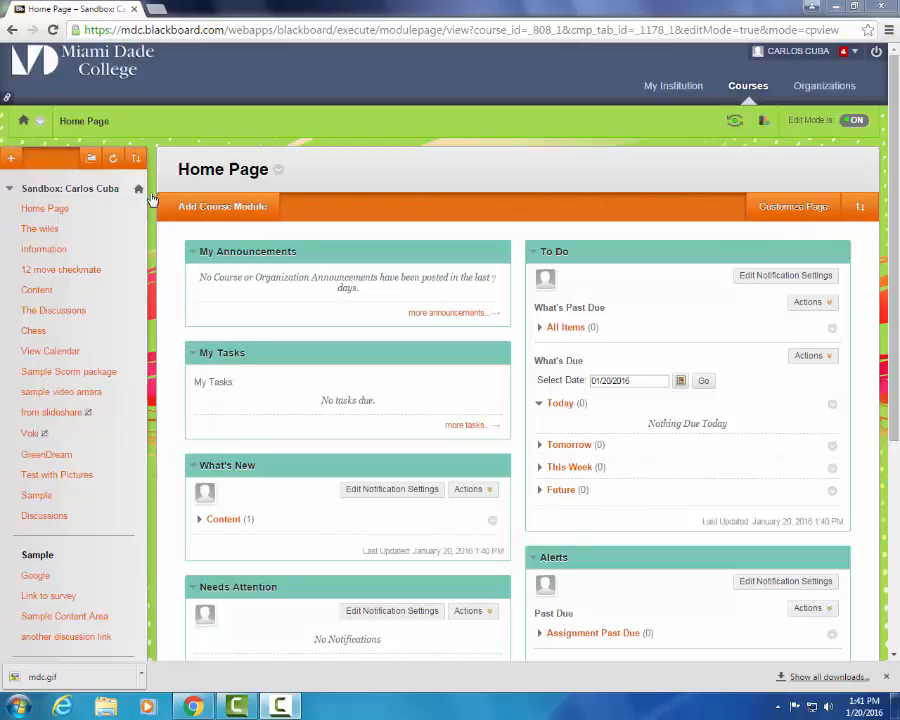
Add an available 'Portfolio Assignment' content area to the menu, open it, and list assessments.
{"action": "left_click", "coordinate": [11, 158]}
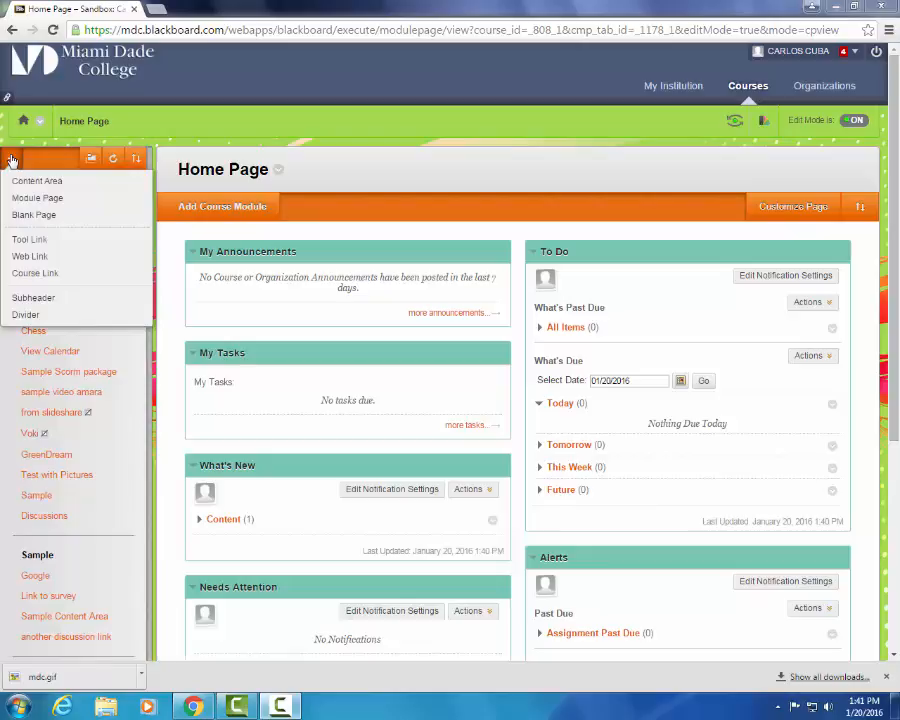
{"action": "left_click", "coordinate": [37, 181]}
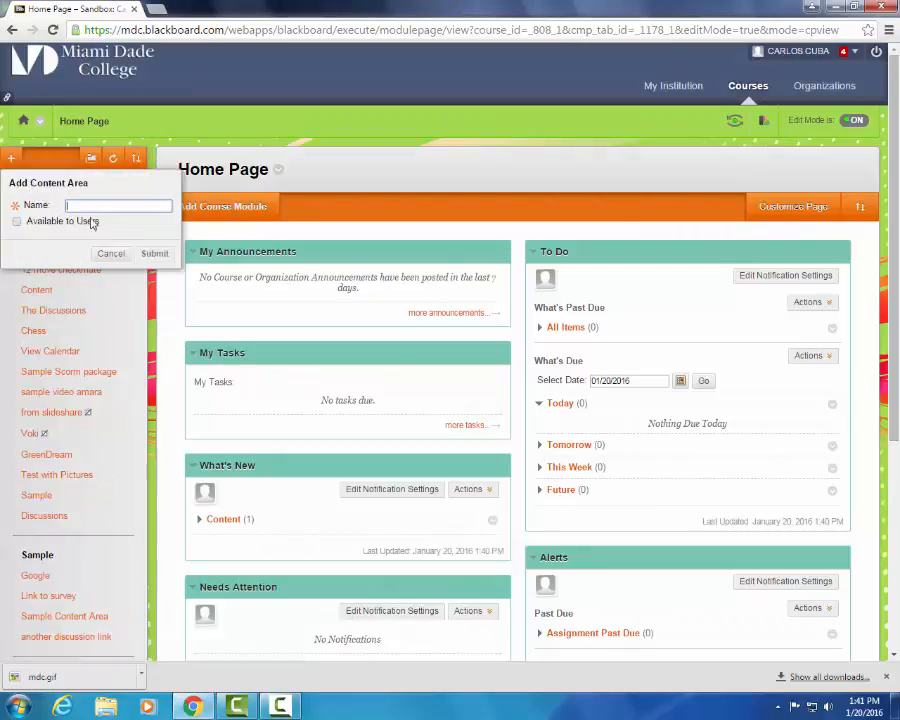
{"action": "mouse_move", "coordinate": [122, 228]}
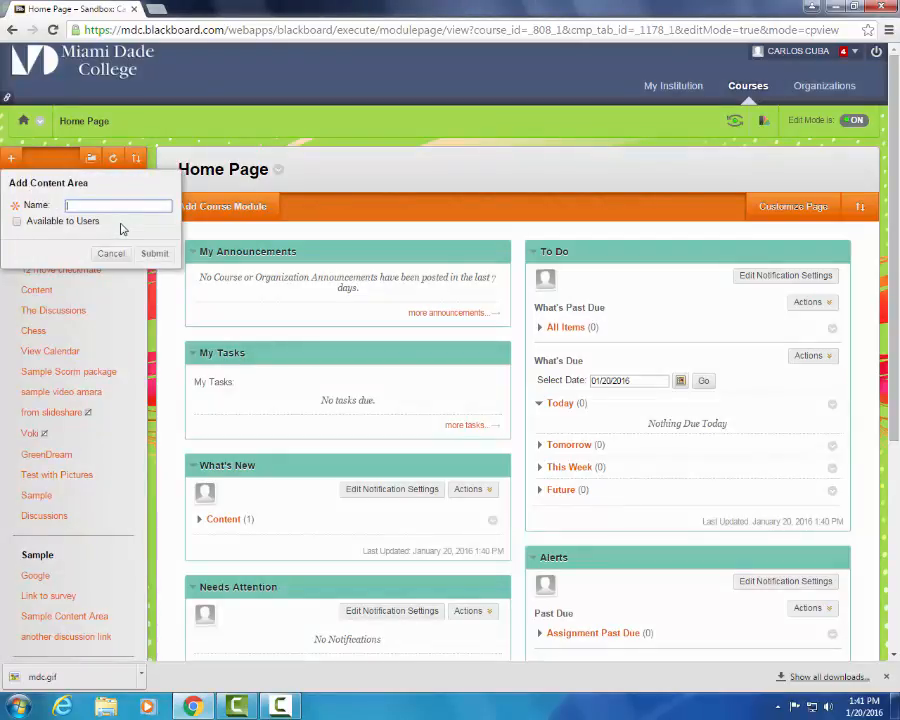
{"action": "type", "text": "Portfolio Assignment"}
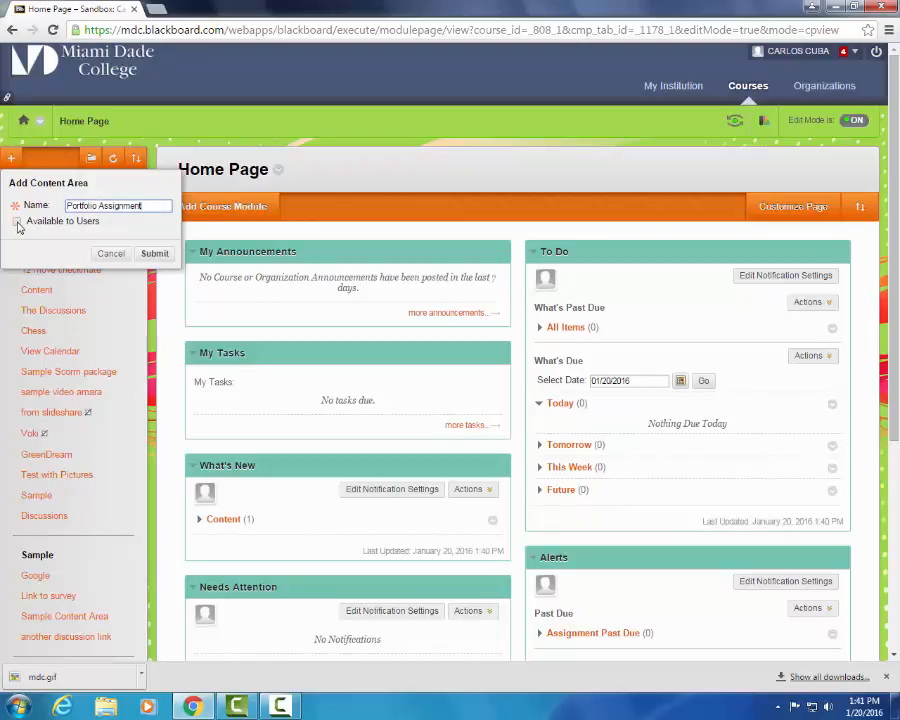
{"action": "left_click", "coordinate": [17, 221]}
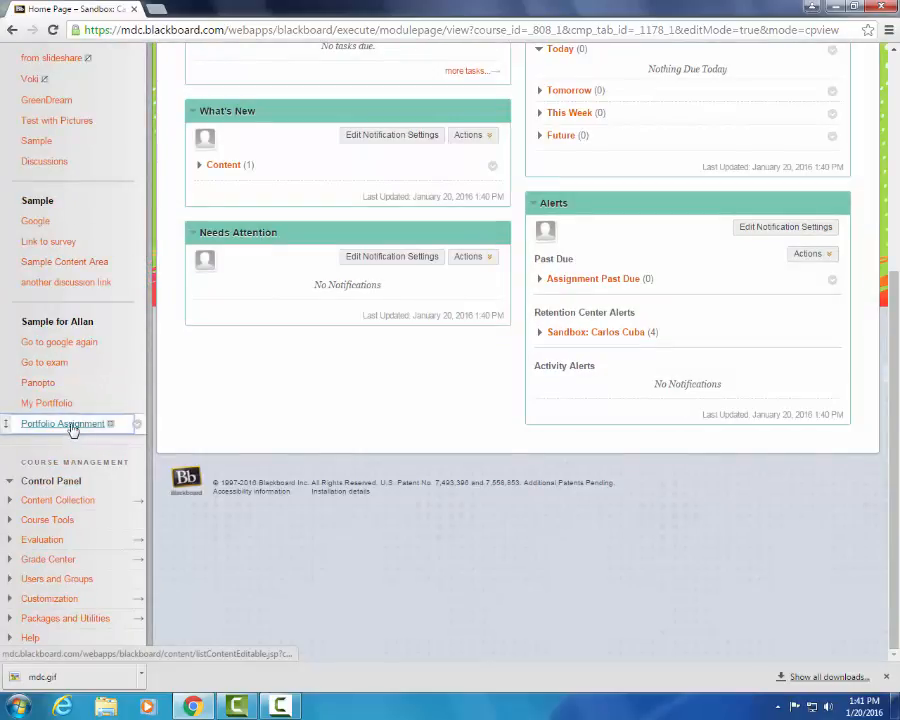
{"action": "left_click", "coordinate": [62, 423]}
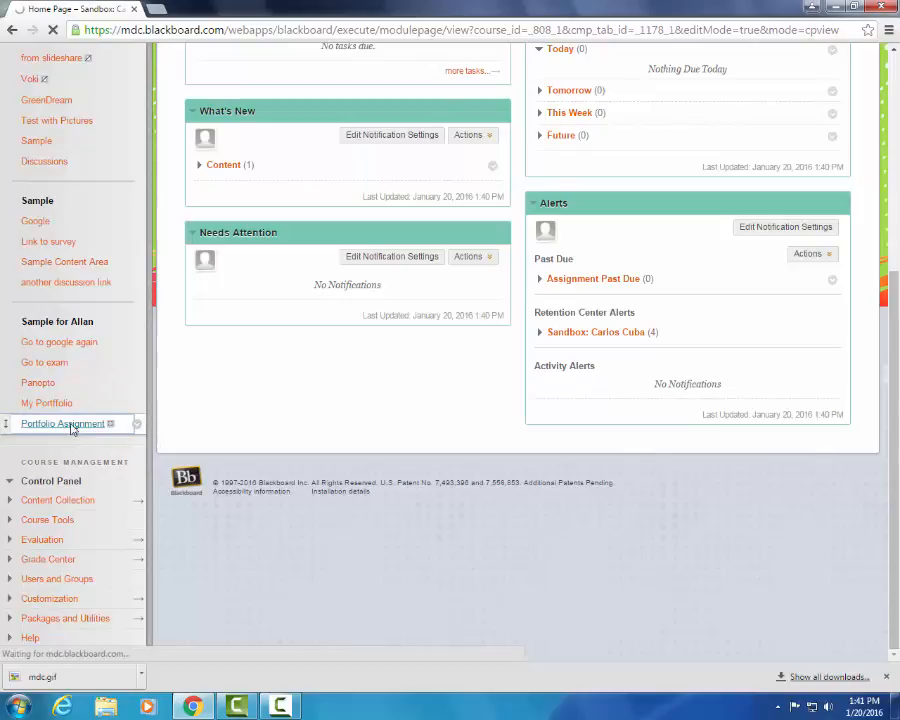
{"action": "left_click", "coordinate": [62, 423]}
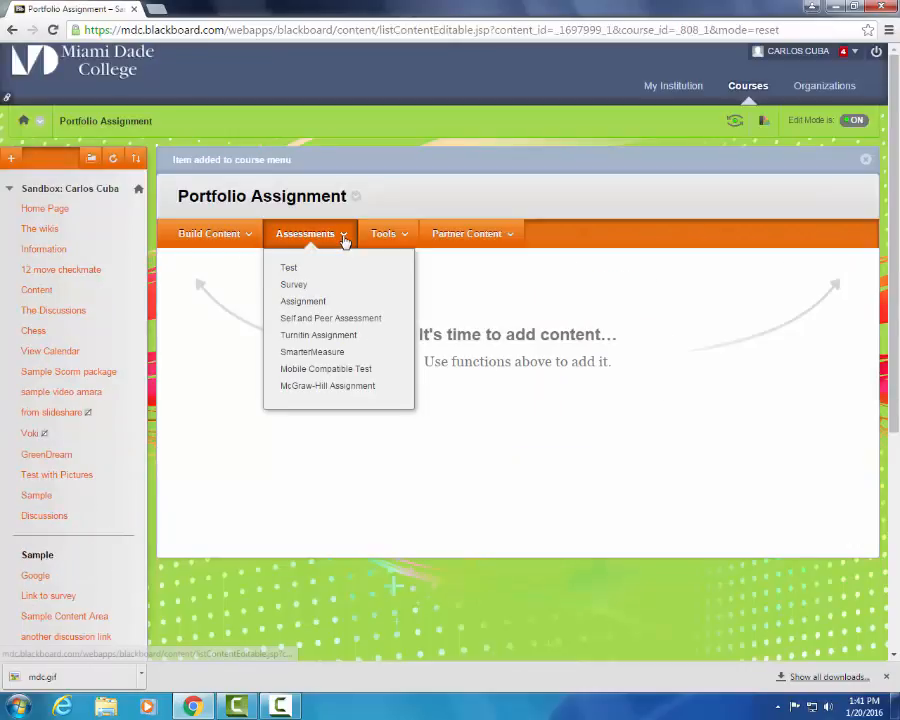
{"action": "mouse_move", "coordinate": [289, 267]}
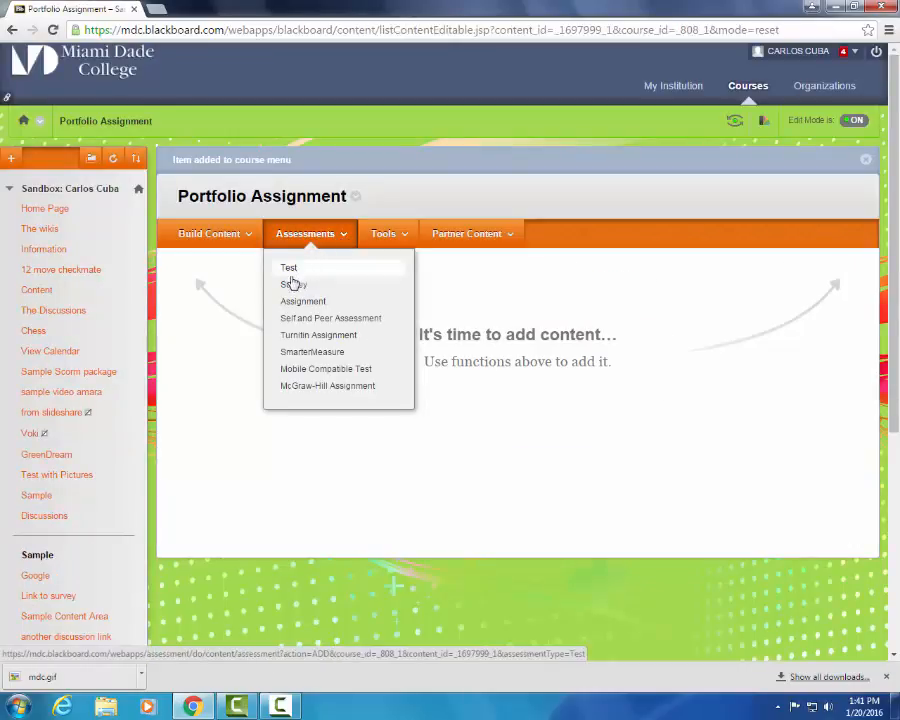
Create an assignment named 'Portfolio' with instructions 'Please submit your portfolio here'.
{"action": "left_click", "coordinate": [302, 301]}
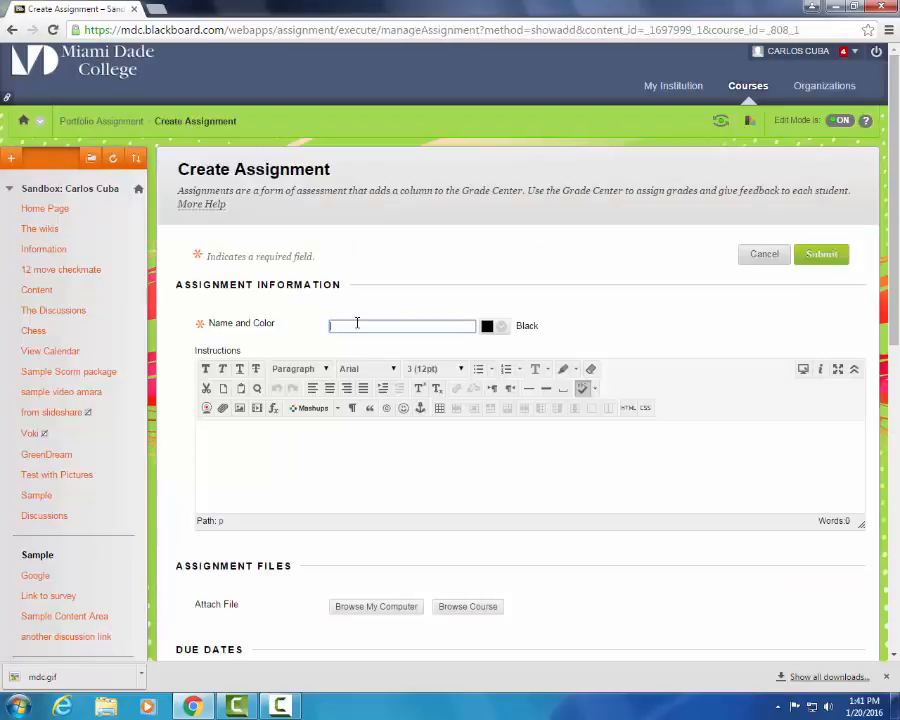
{"action": "type", "text": "Portfoli"}
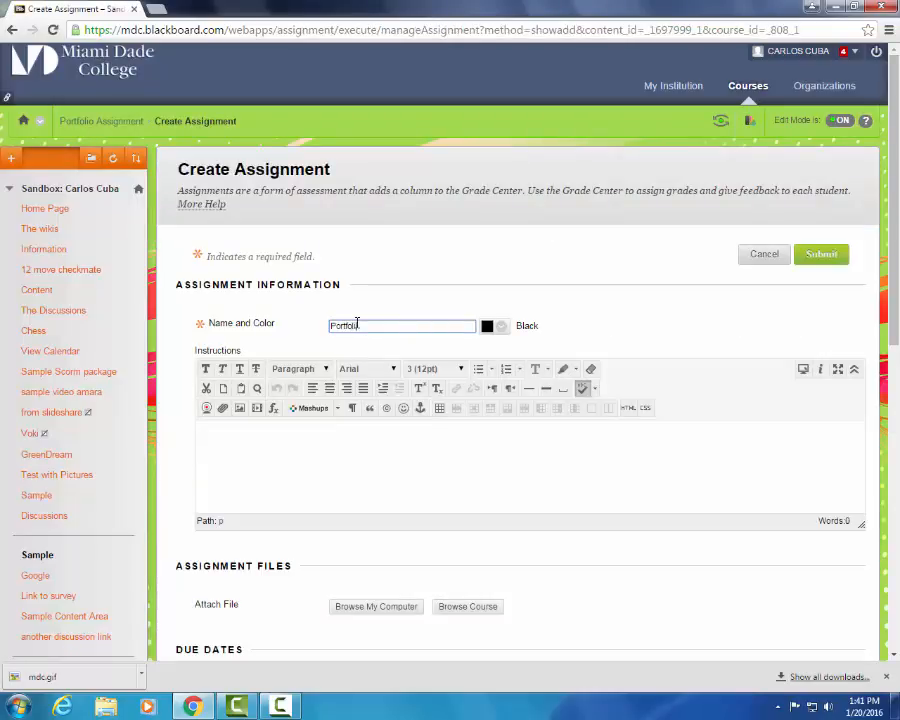
{"action": "scroll", "scroll_direction": "down", "scroll_amount": 3}
{"action": "type", "text": "P"}
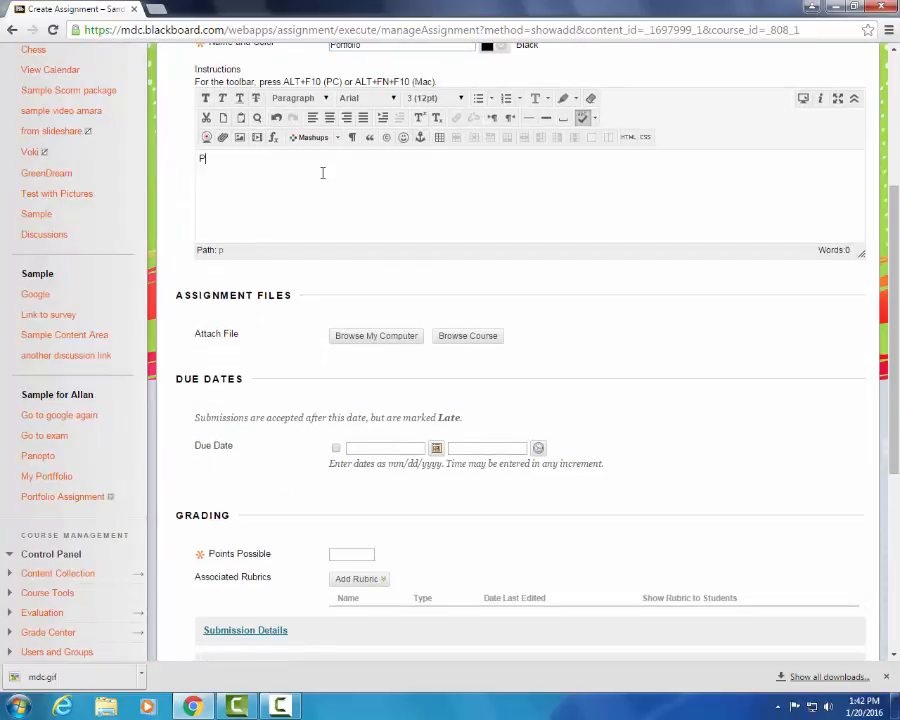
{"action": "type", "text": "lease submit"}
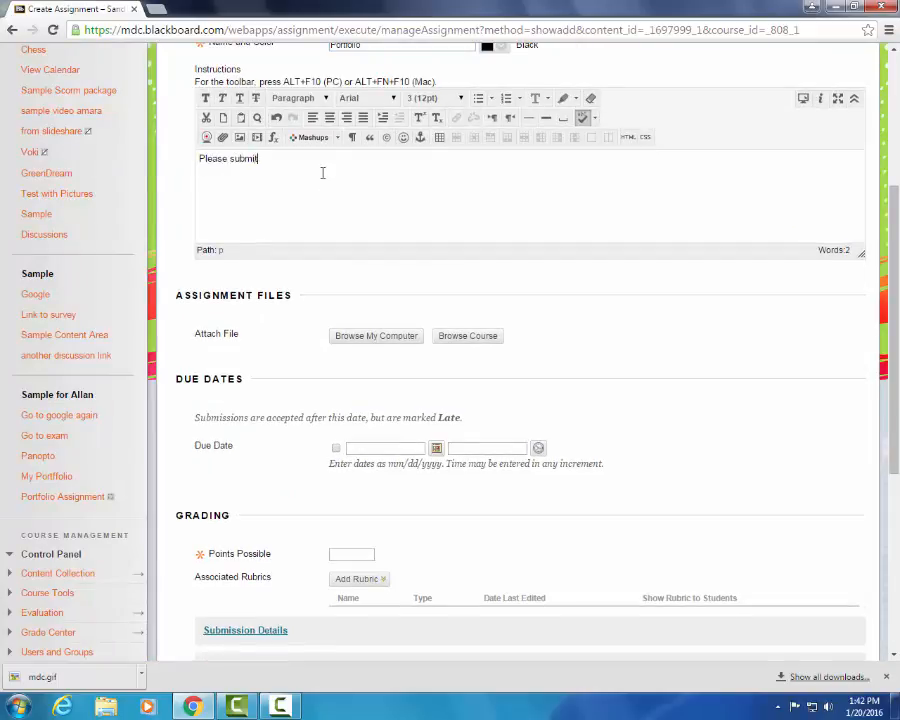
{"action": "type", "text": "your port"}
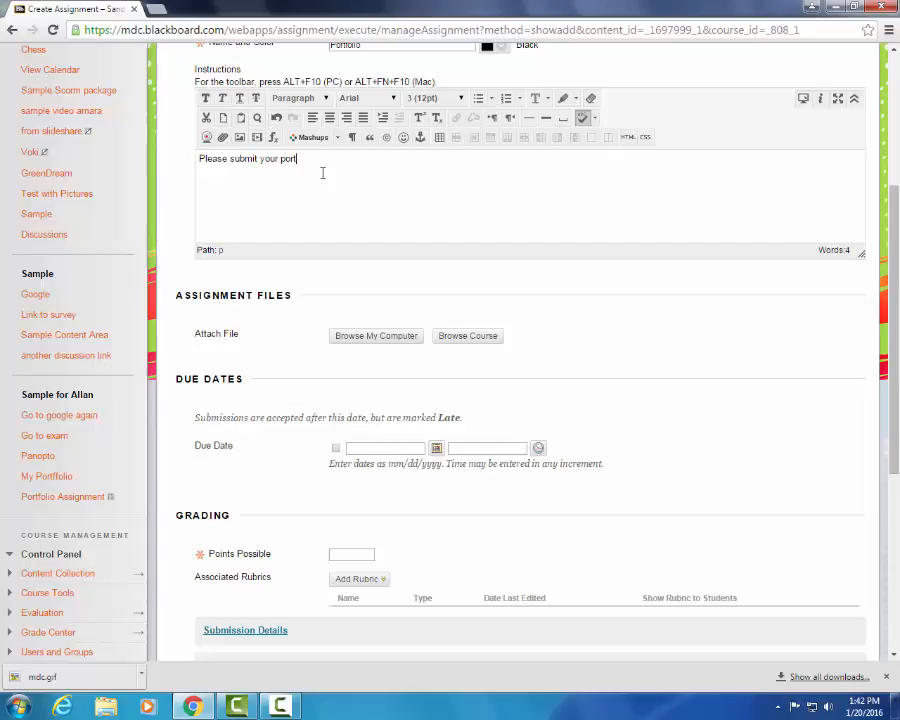
{"action": "type", "text": "folio he"}
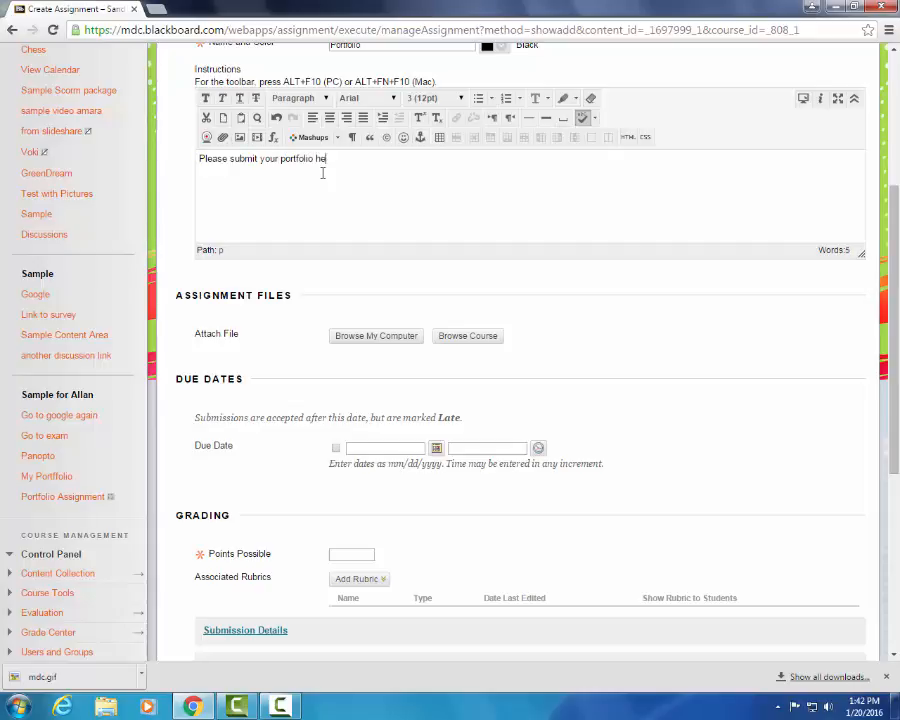
{"action": "scroll", "scroll_direction": "down", "scroll_amount": 3}
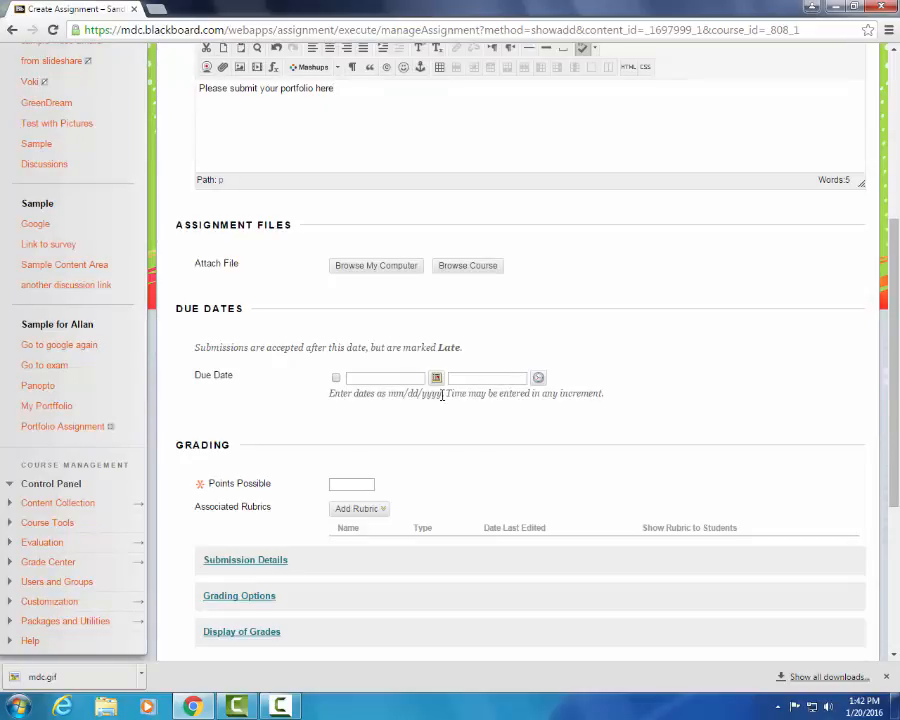
{"action": "mouse_move", "coordinate": [288, 378]}
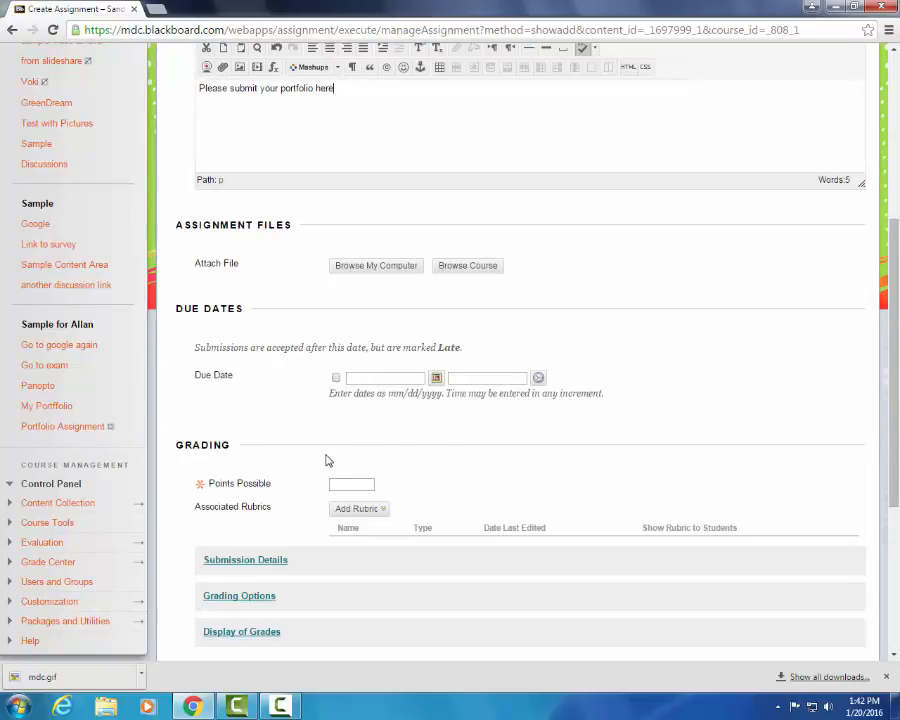
Set Points Possible to 100 and select Portfolio Submission under Submission Details.
{"action": "left_click", "coordinate": [351, 483]}
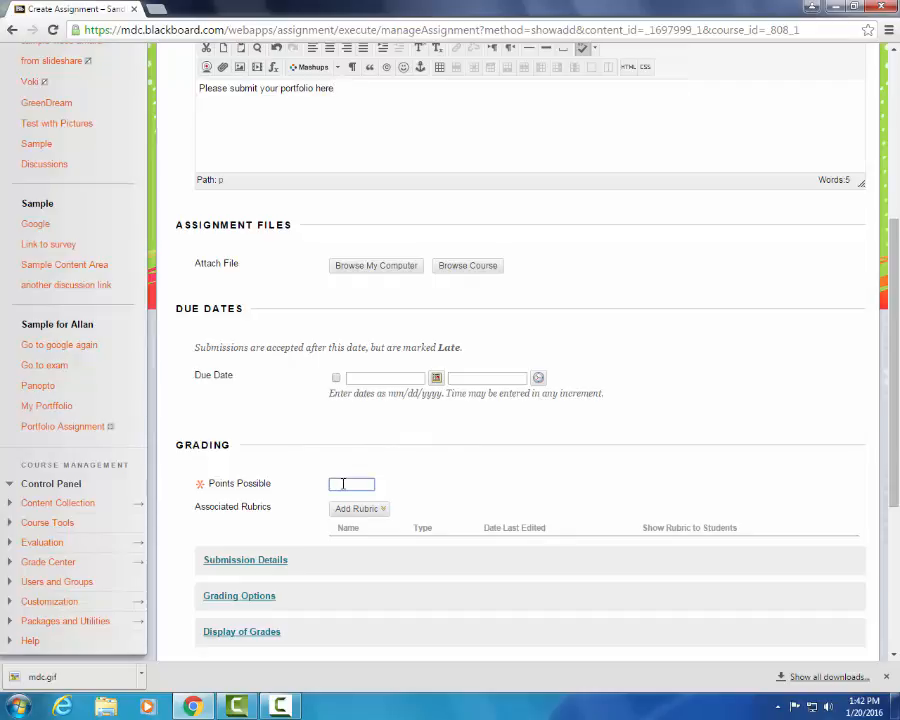
{"action": "type", "text": "100"}
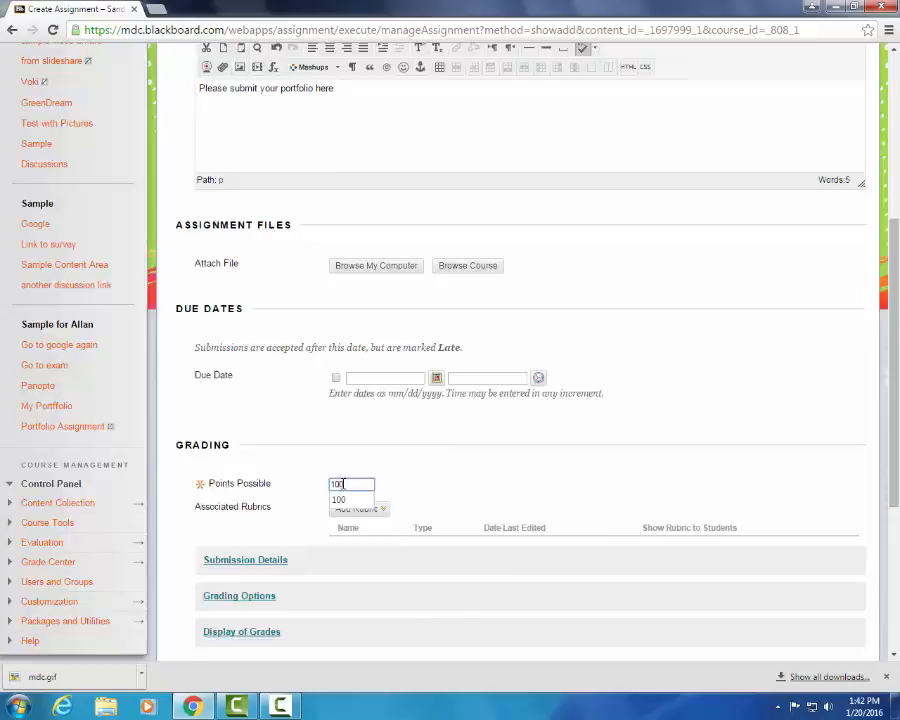
{"action": "scroll", "scroll_direction": "down", "scroll_amount": 3}
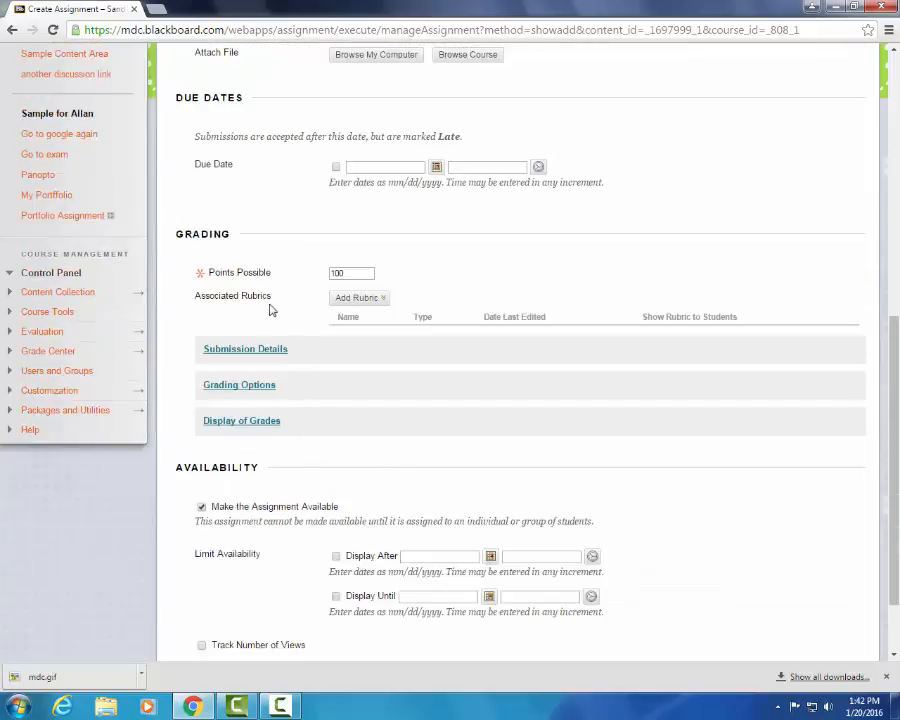
{"action": "mouse_move", "coordinate": [200, 316]}
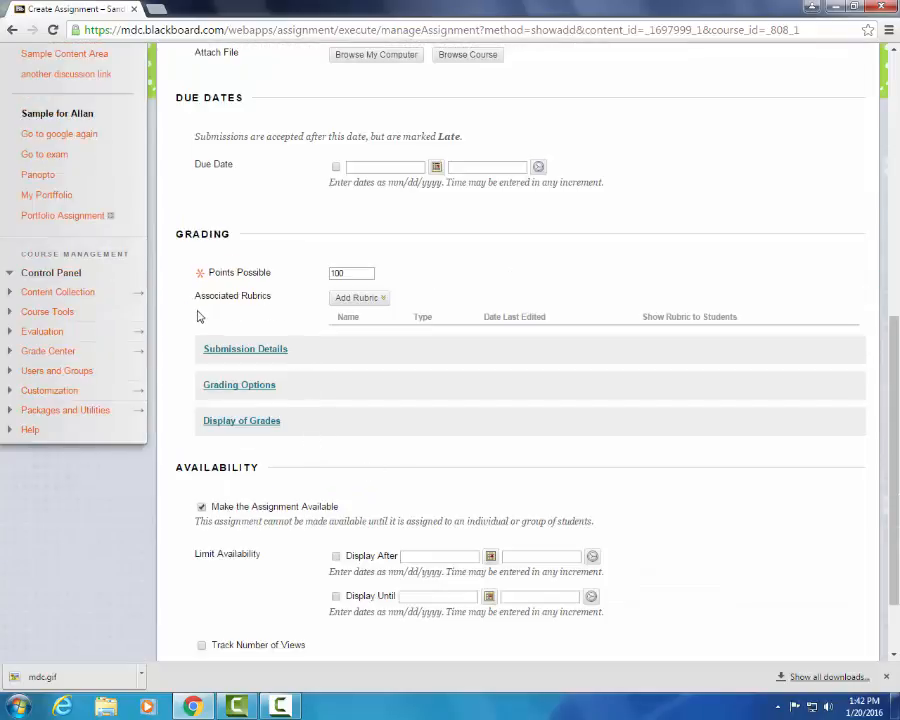
{"action": "left_click", "coordinate": [245, 348]}
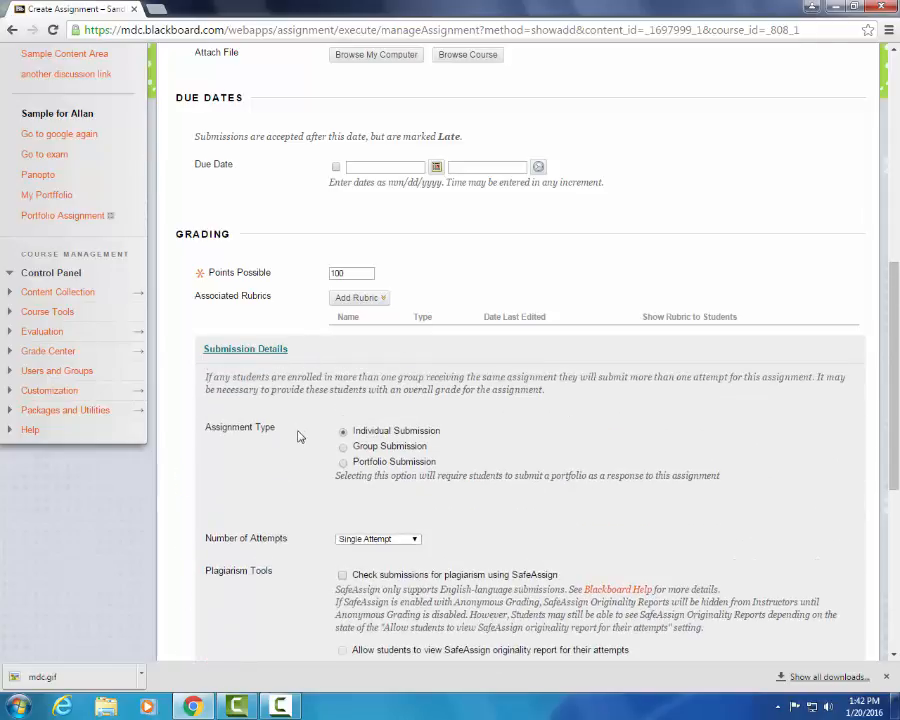
{"action": "mouse_move", "coordinate": [420, 430]}
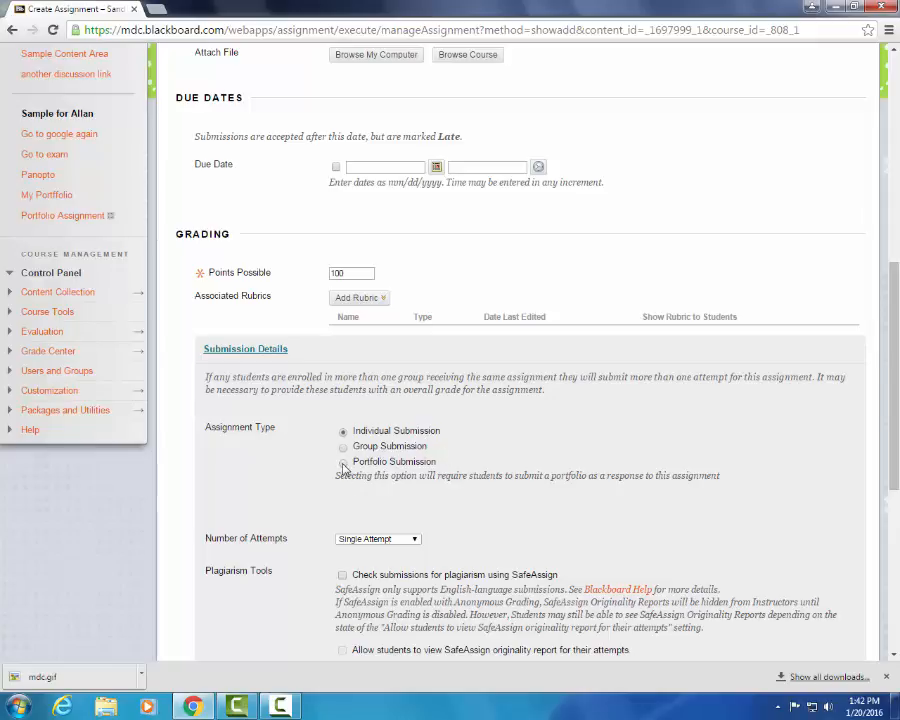
{"action": "left_click", "coordinate": [343, 461]}
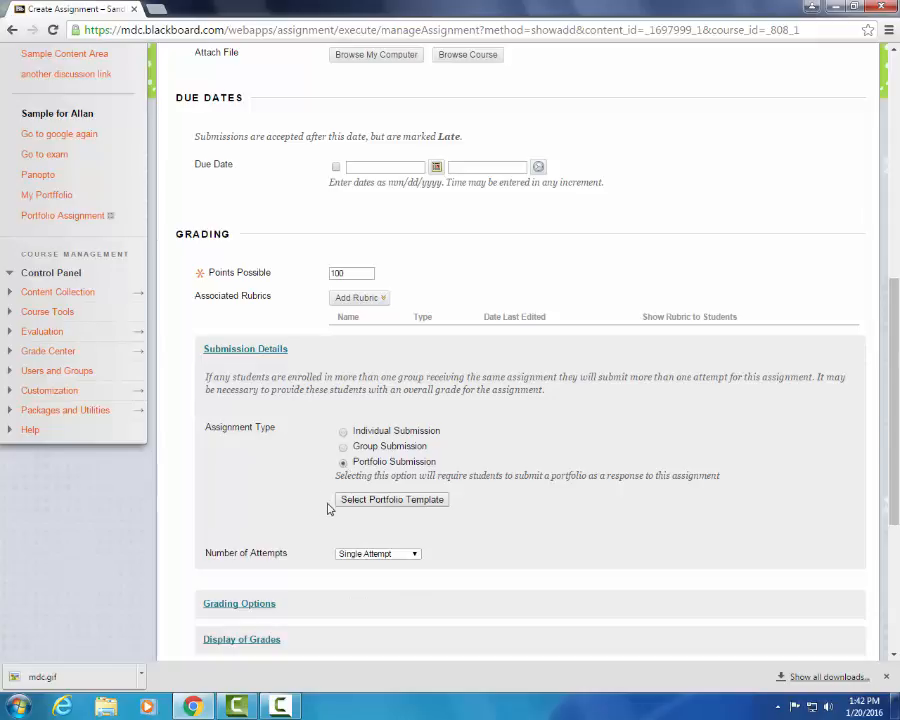
Choose RN-BSN Portfolio Template as the assignment's portfolio template and confirm.
{"action": "left_click", "coordinate": [391, 499]}
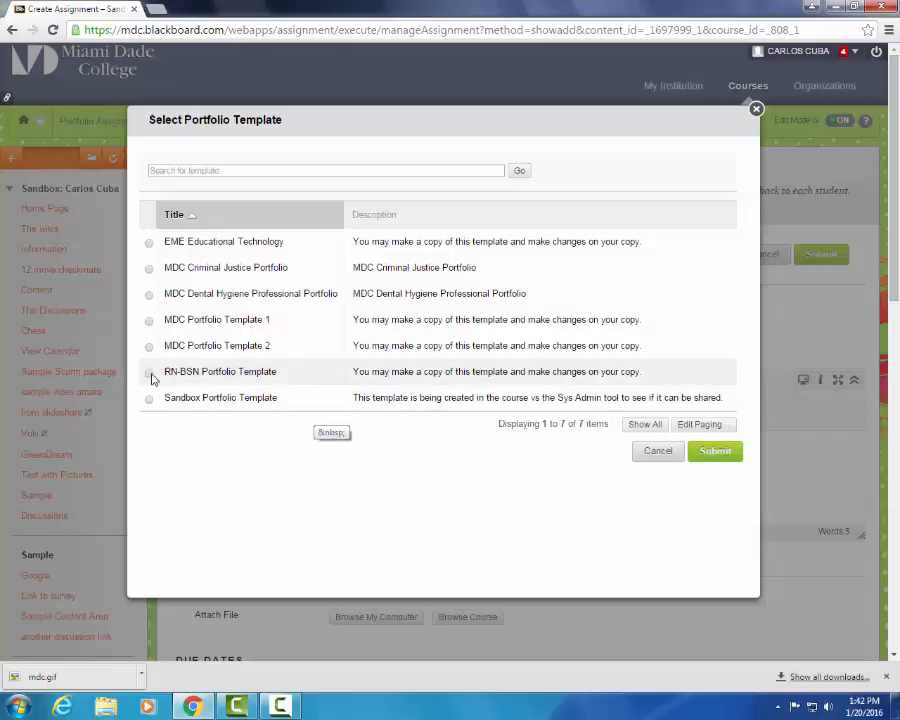
{"action": "left_click", "coordinate": [149, 371]}
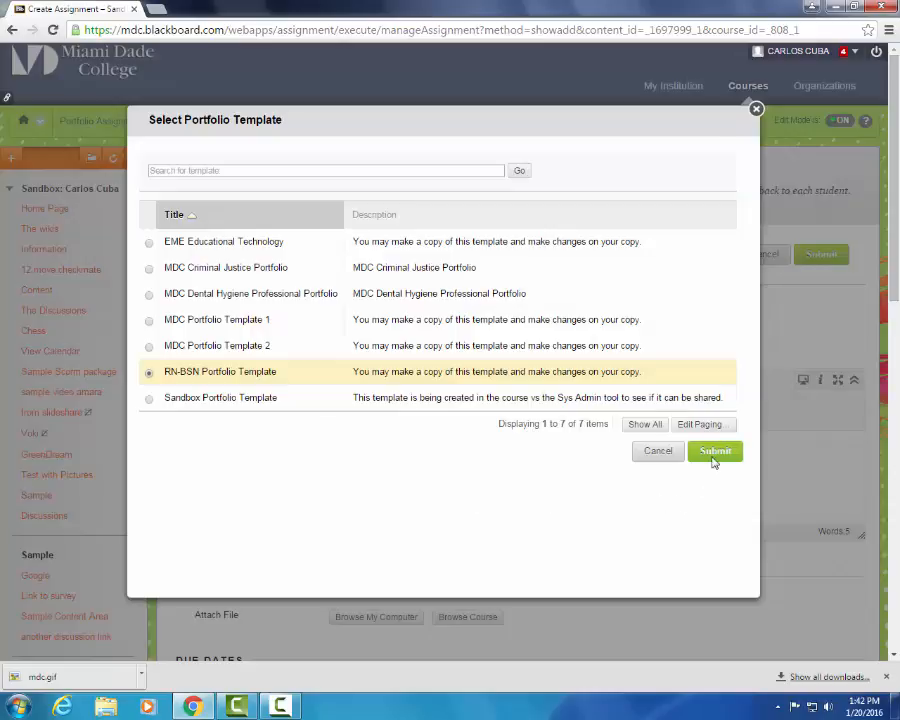
{"action": "left_click", "coordinate": [715, 451]}
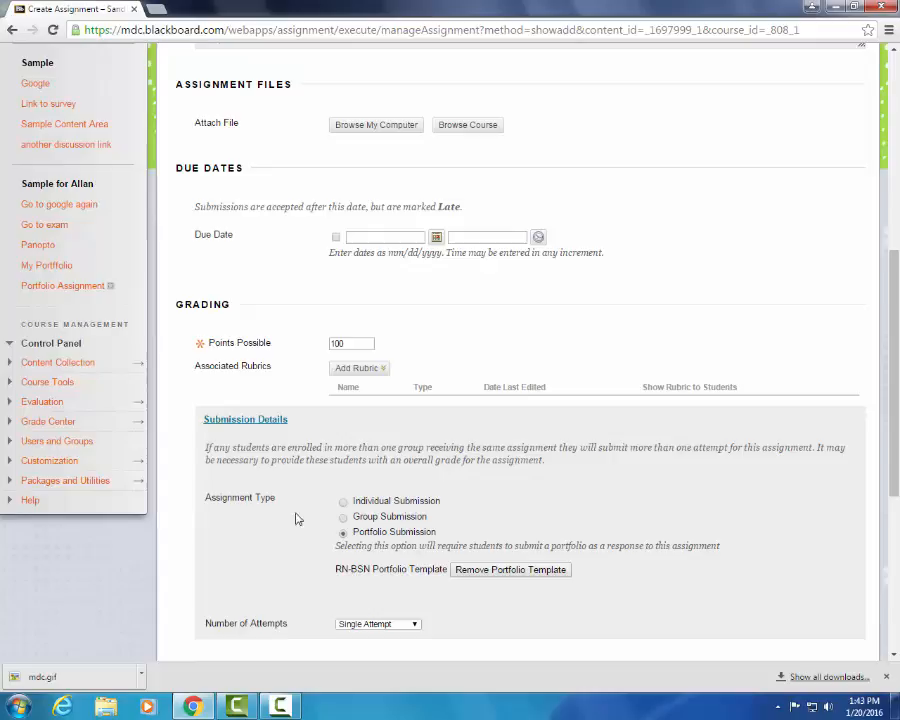
Scroll past Availability and submit the Portfolio assignment form.
{"action": "scroll", "scroll_direction": "down", "scroll_amount": 3}
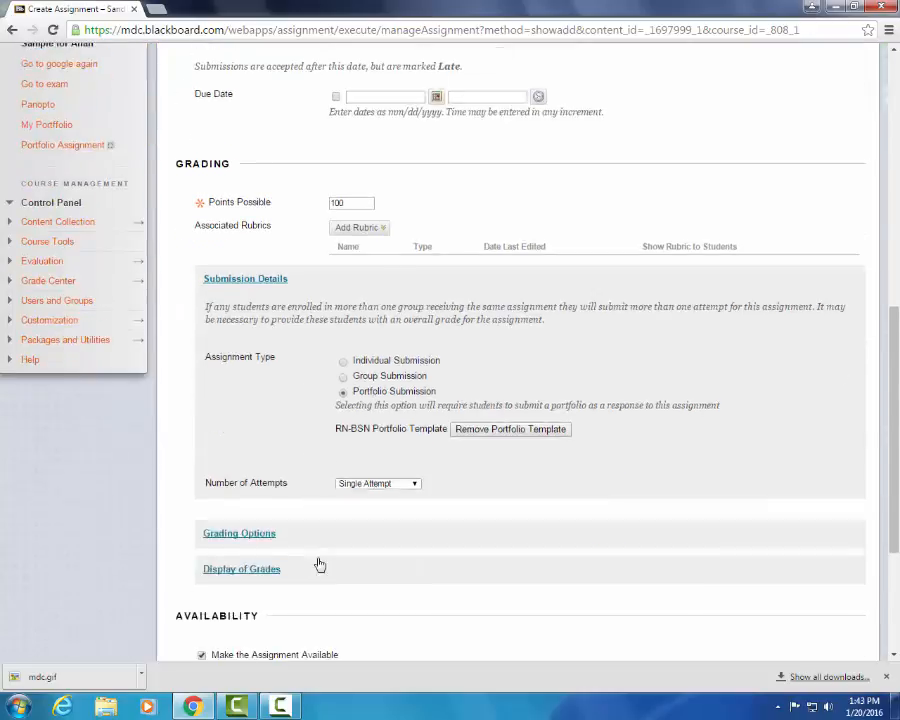
{"action": "scroll", "scroll_direction": "down", "scroll_amount": 3}
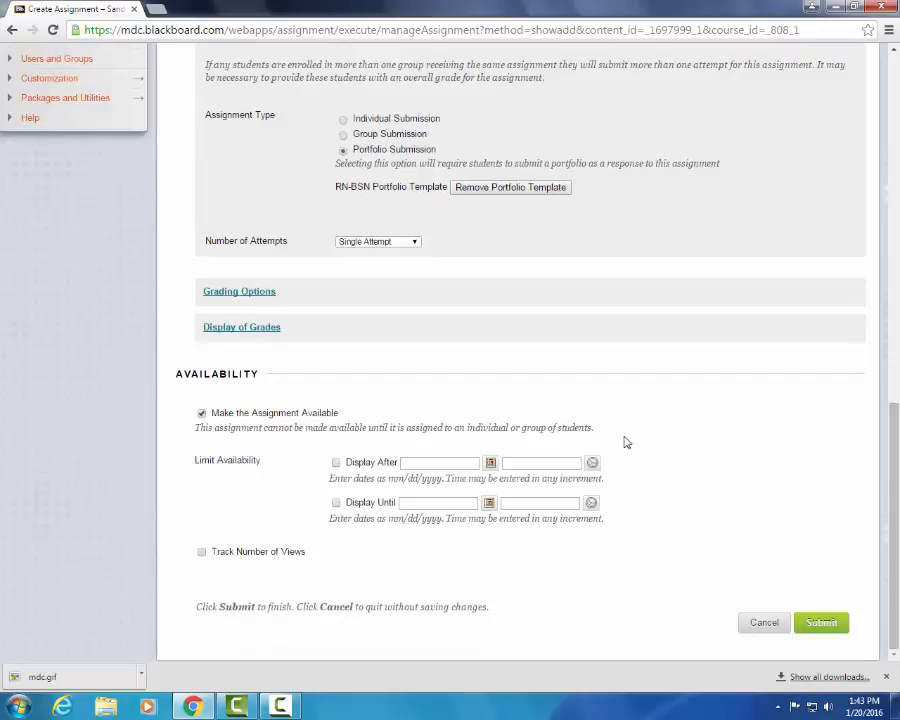
{"action": "mouse_move", "coordinate": [615, 611]}
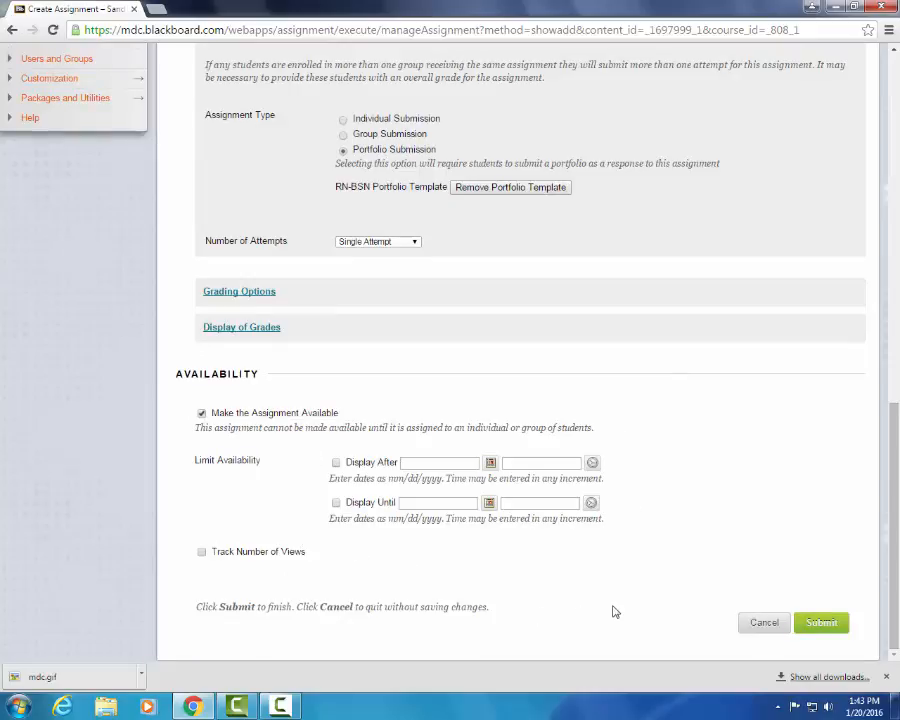
{"action": "left_click", "coordinate": [820, 622]}
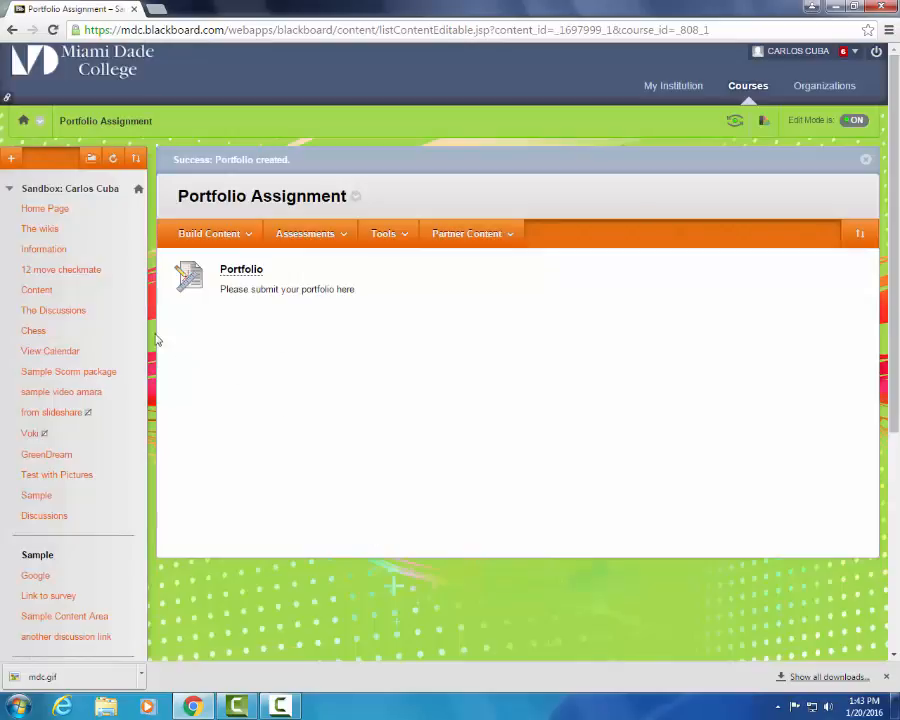
{"action": "mouse_move", "coordinate": [210, 330]}
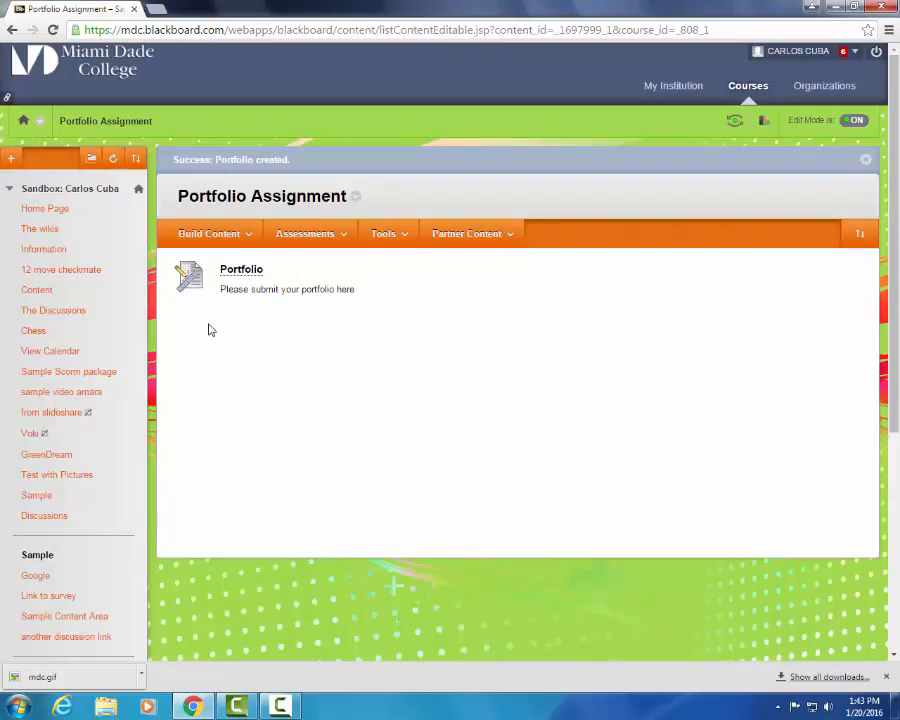